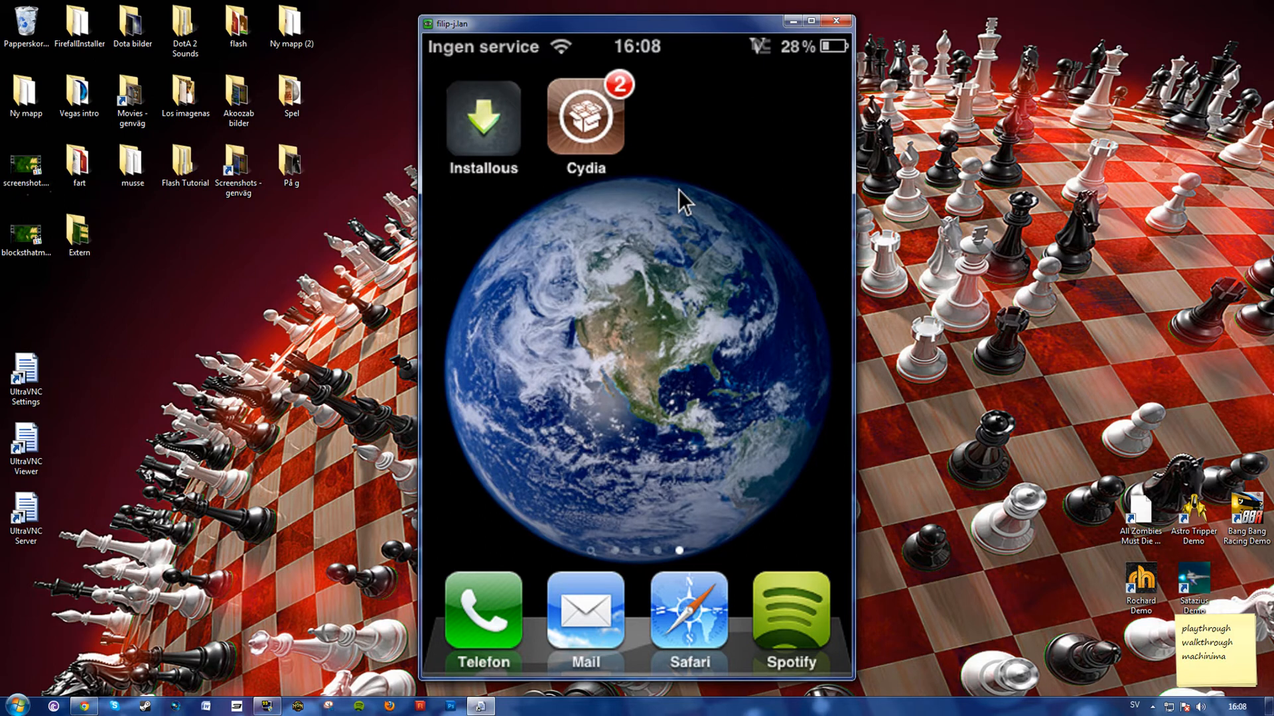
mouse_move(598, 162)
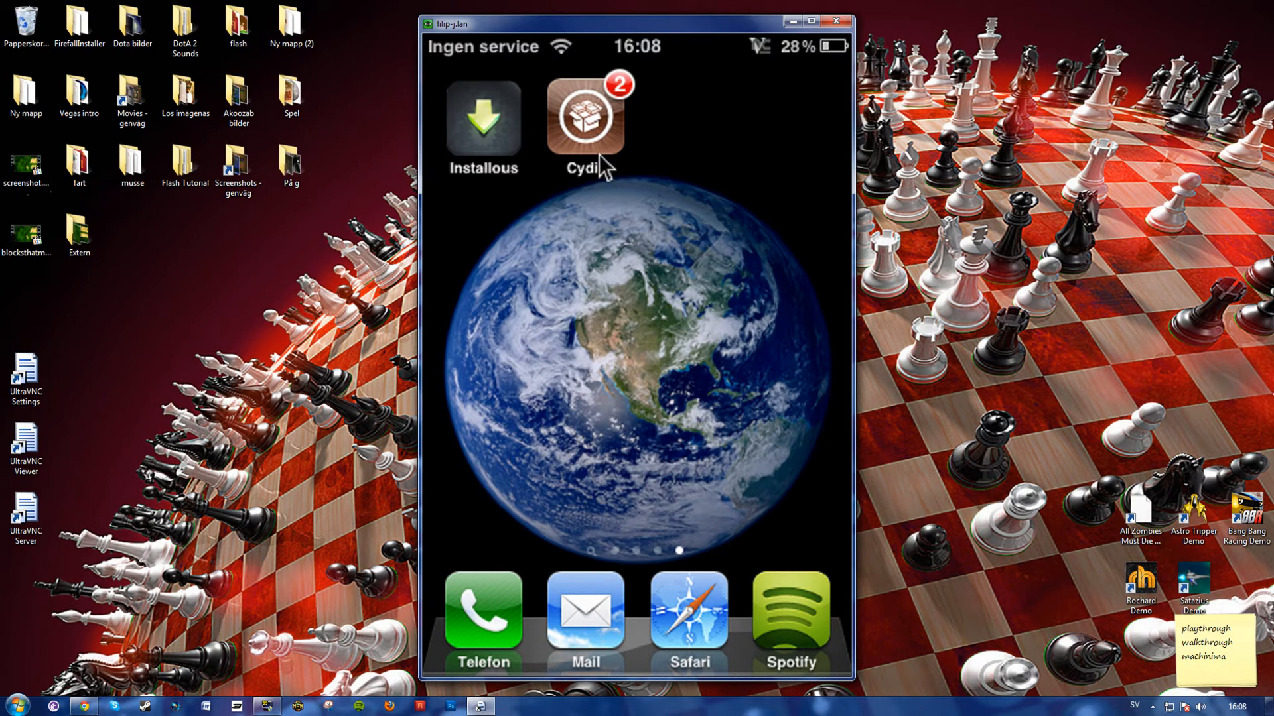
Step: Launch Cydia from the mirrored iPhone home screen and reach its empty Sök search page
left_click(584, 114)
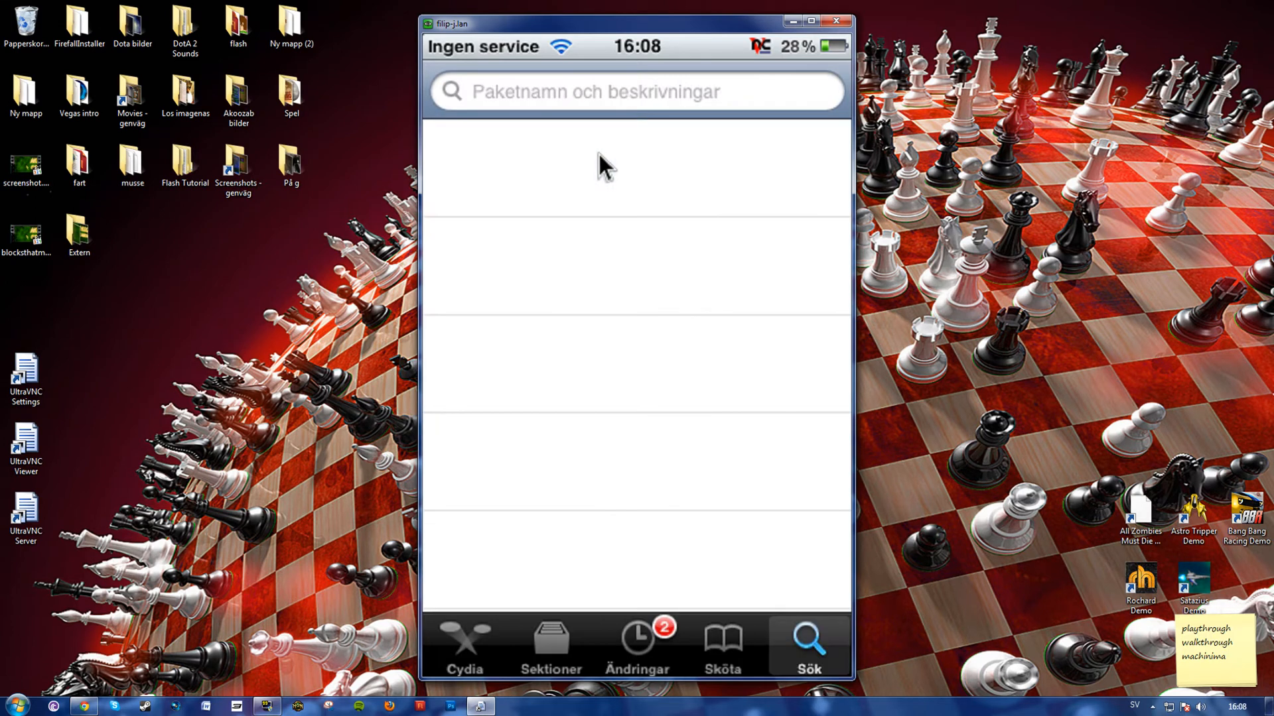
Step: Search Cydia for 'Veency', pick the result, and return to the iPhone home screen
left_click(636, 92)
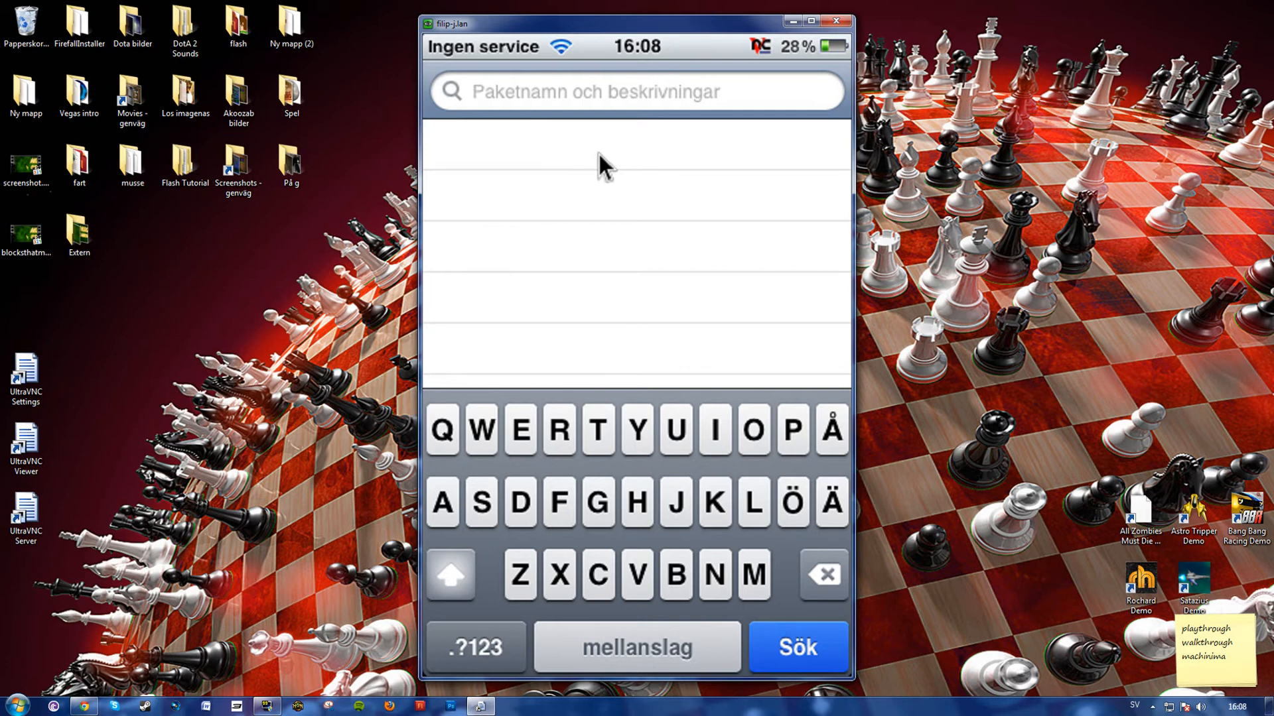
type("Vee")
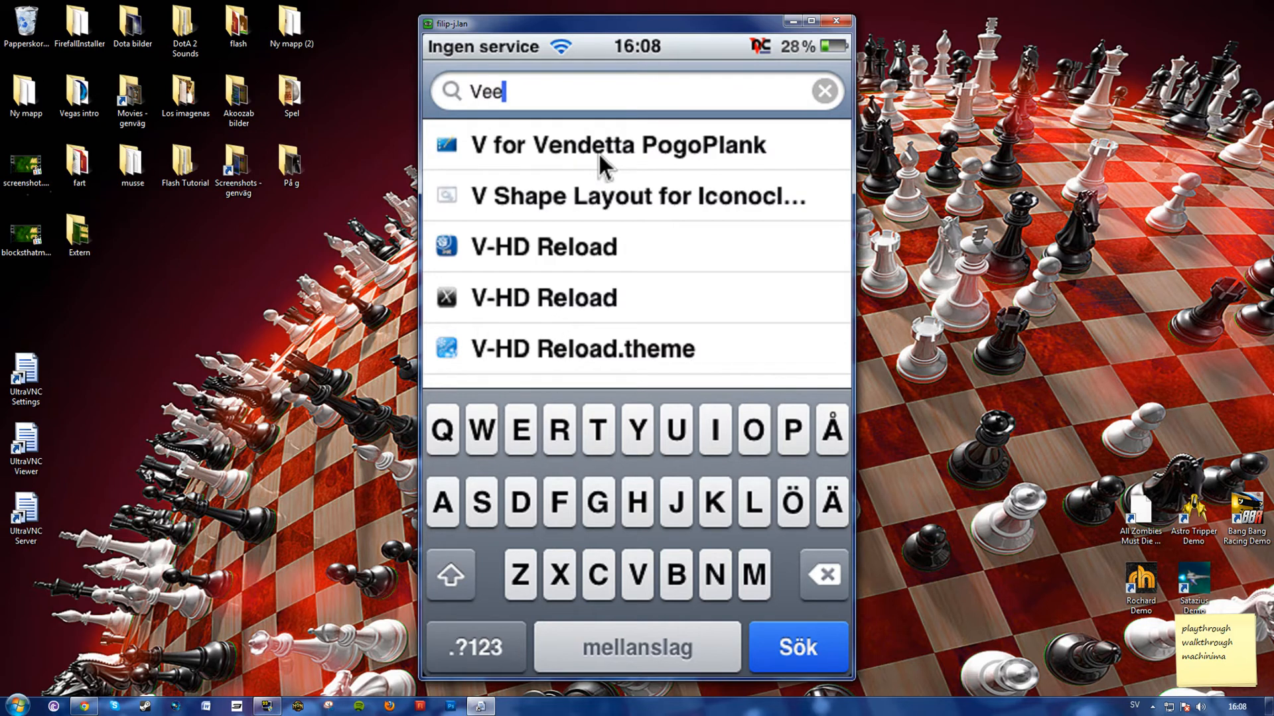
type("ncy")
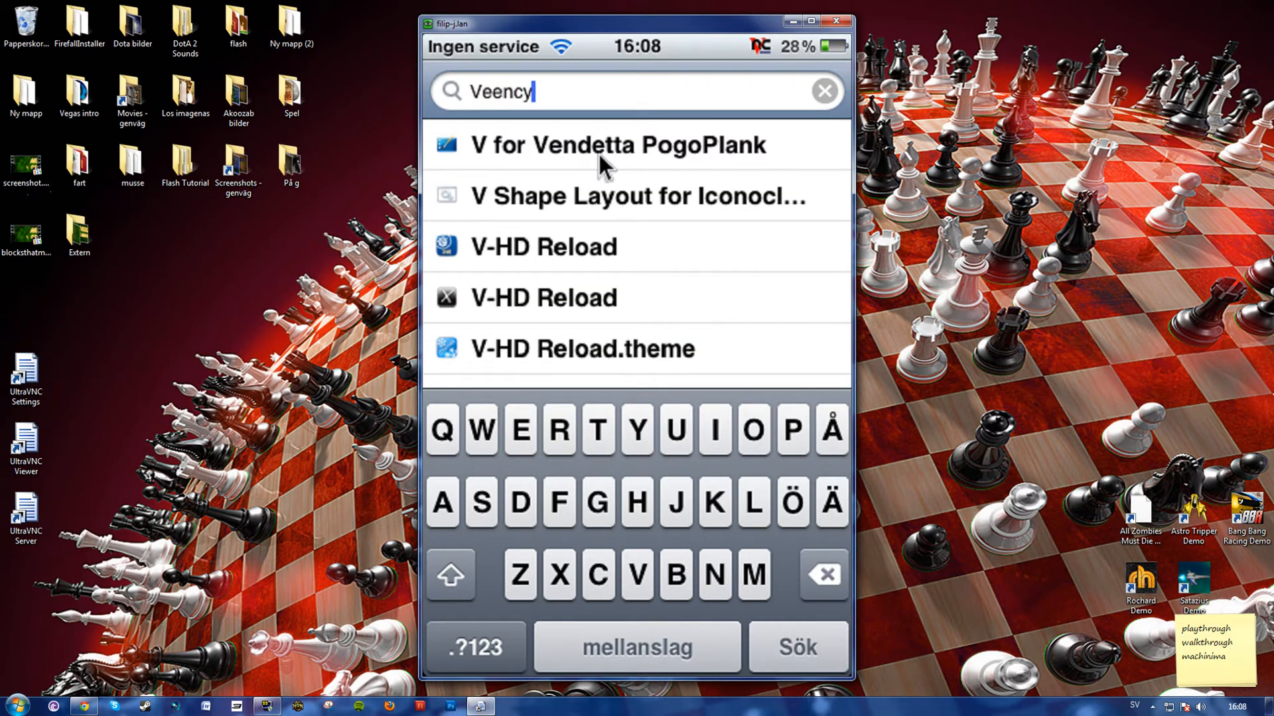
left_click(796, 648)
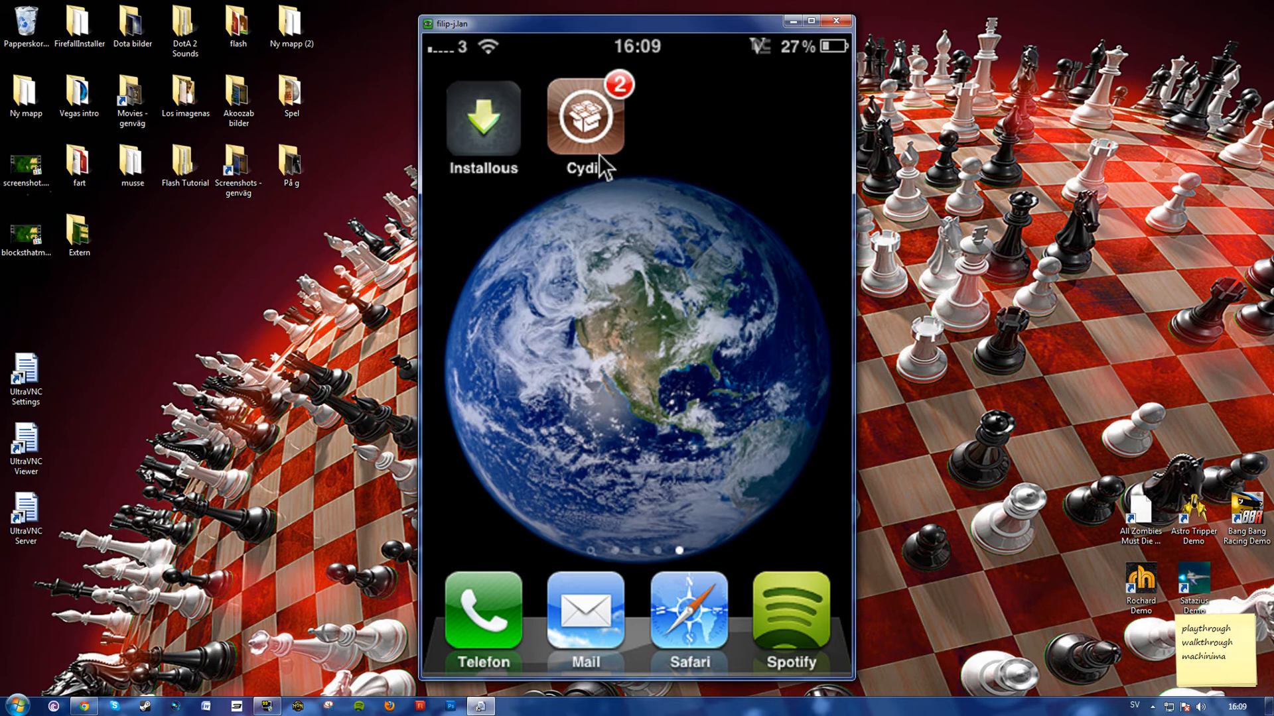
Step: Close the mirrored iPhone viewer window and select the UltraVNC Viewer desktop shortcut
left_click(834, 23)
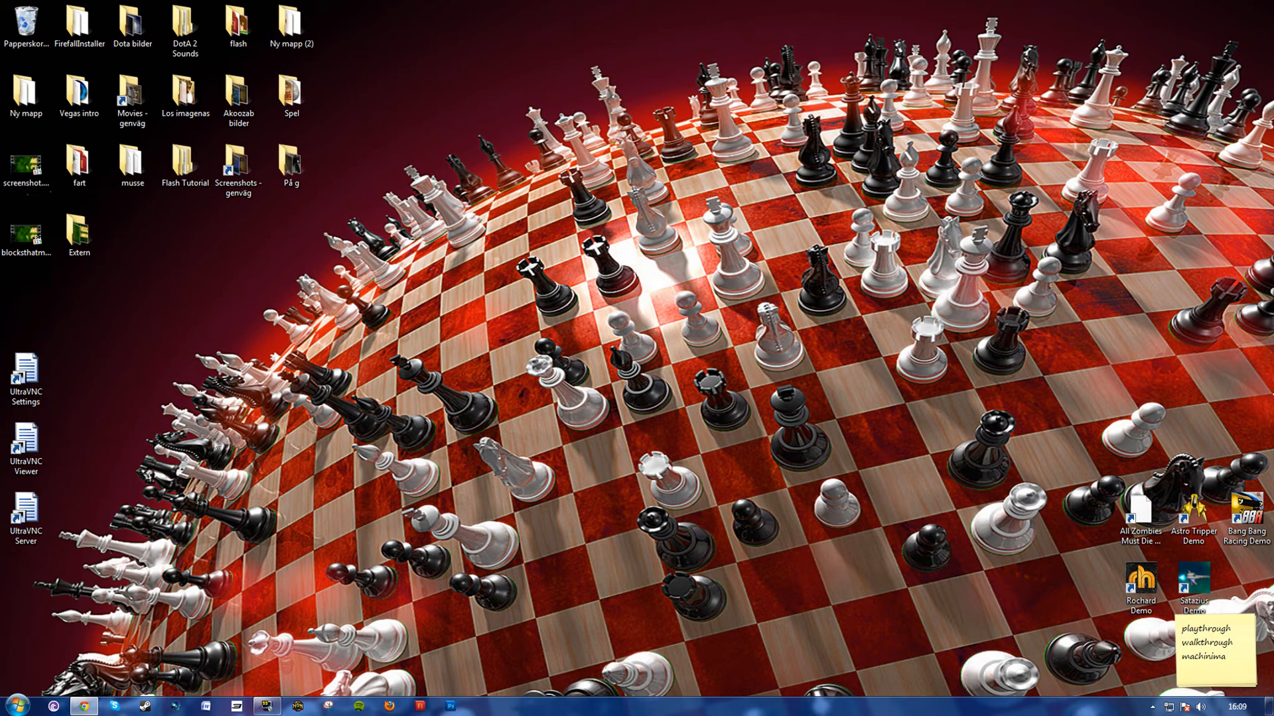
left_click(25, 450)
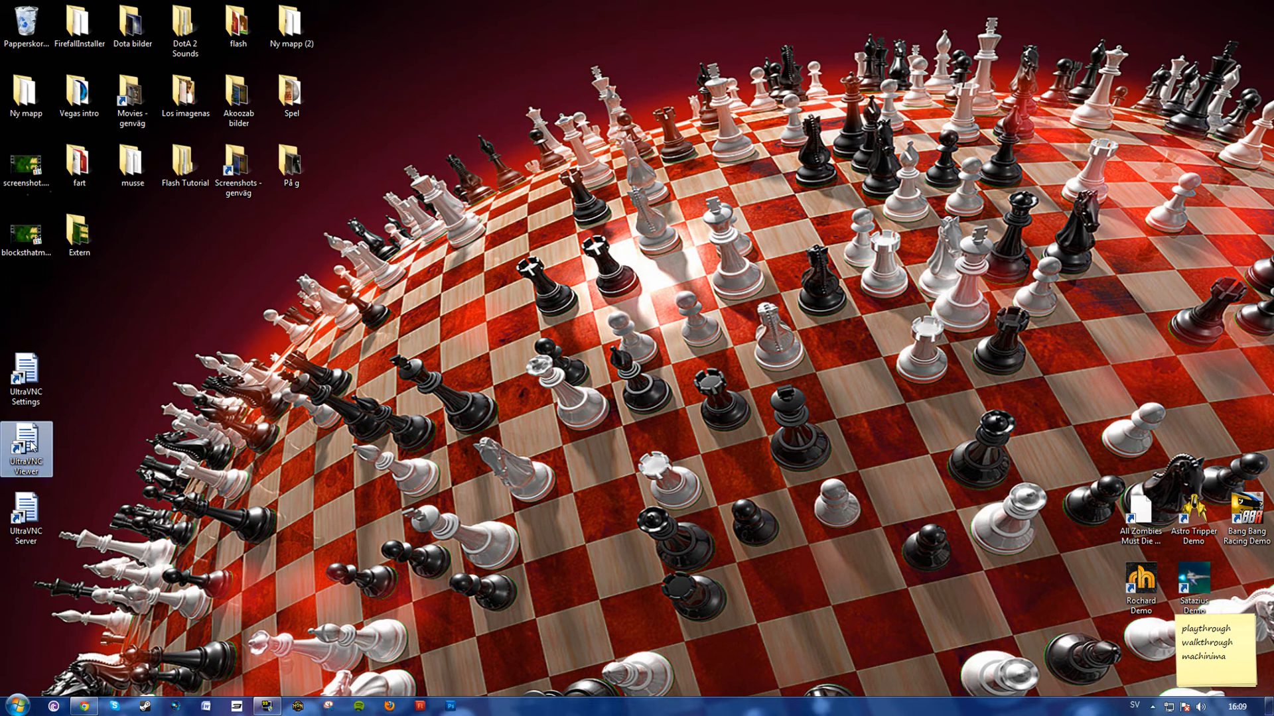
Step: Relaunch UltraVNC Viewer and connect to the iPhone's VNC server at 192.168.1.68
double_click(27, 449)
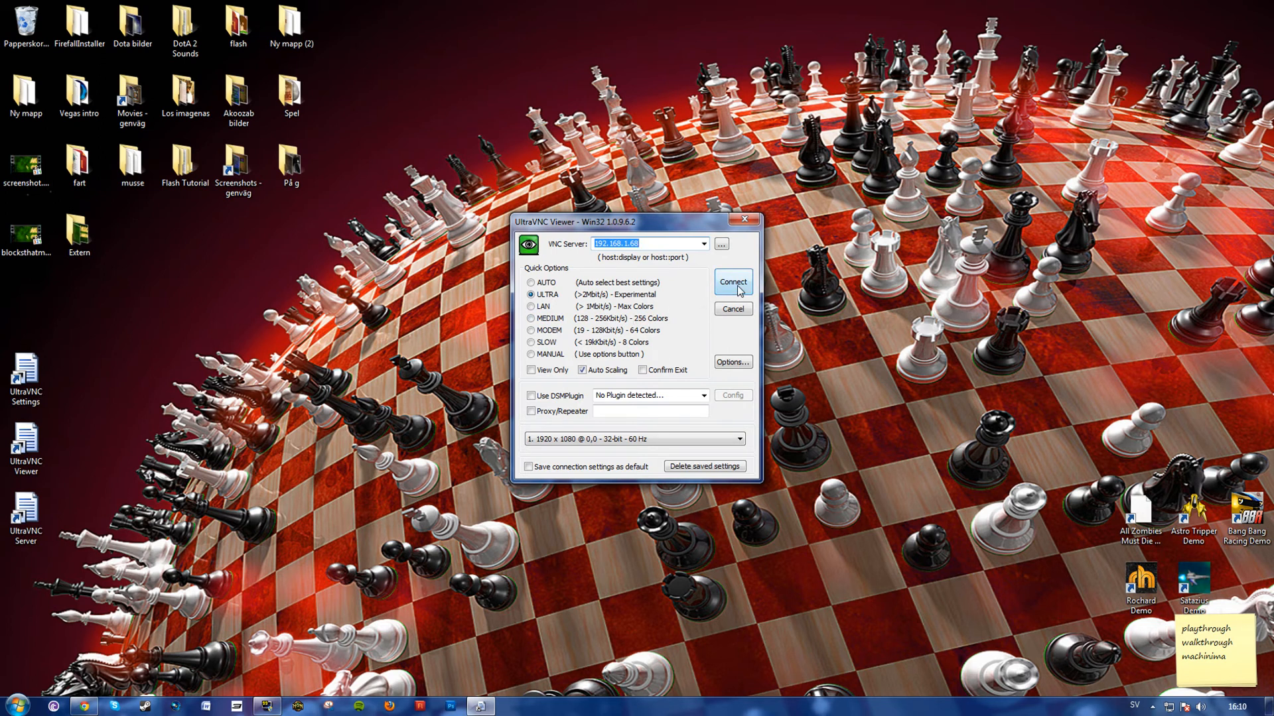
left_click(733, 282)
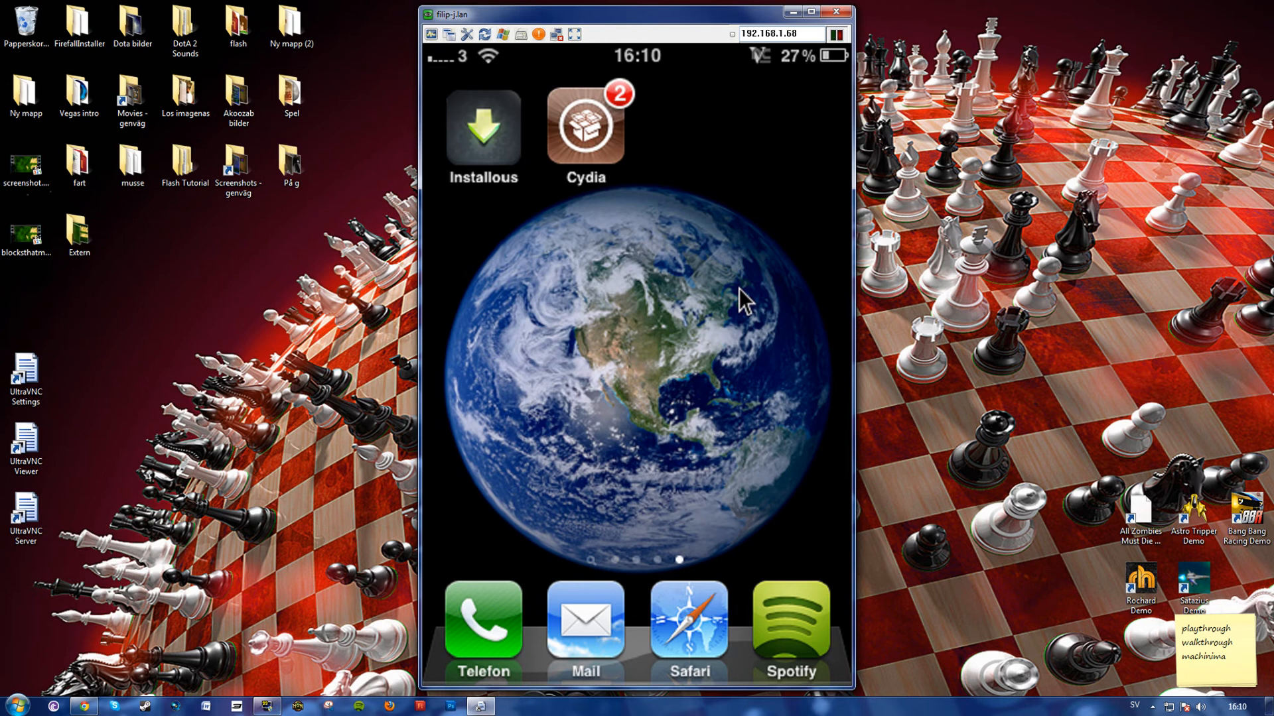
mouse_move(703, 265)
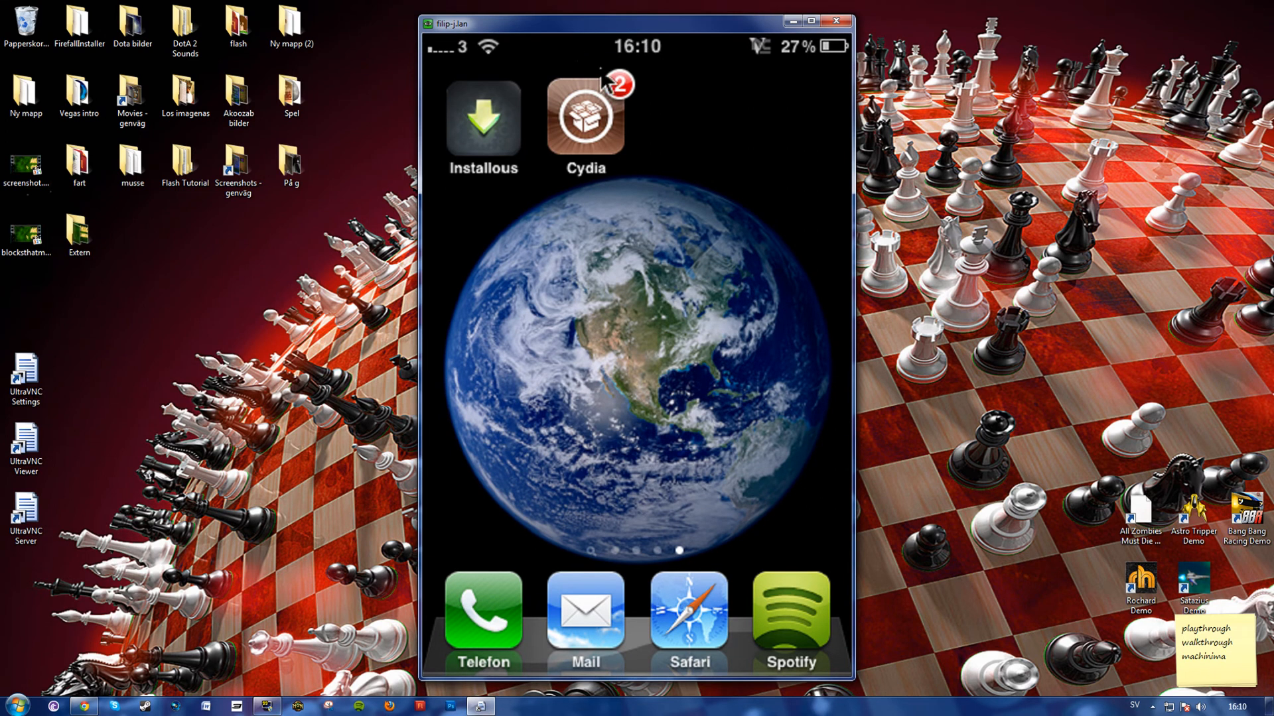
mouse_move(696, 332)
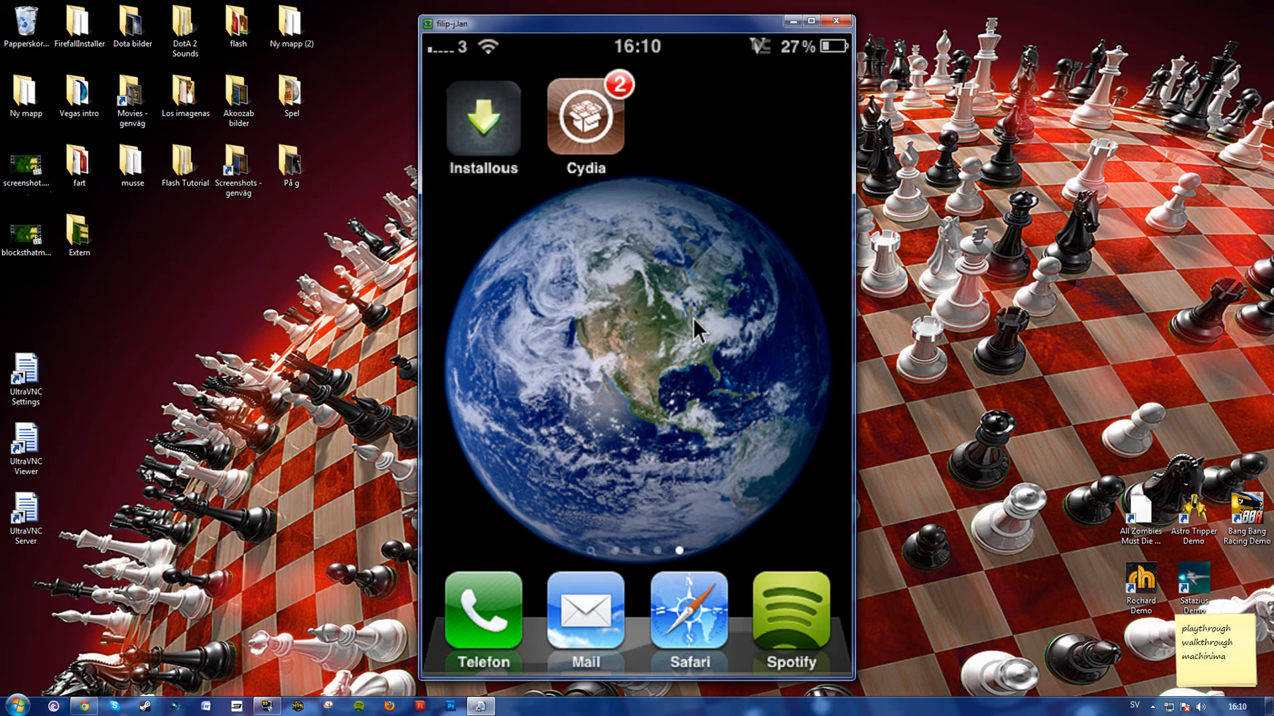